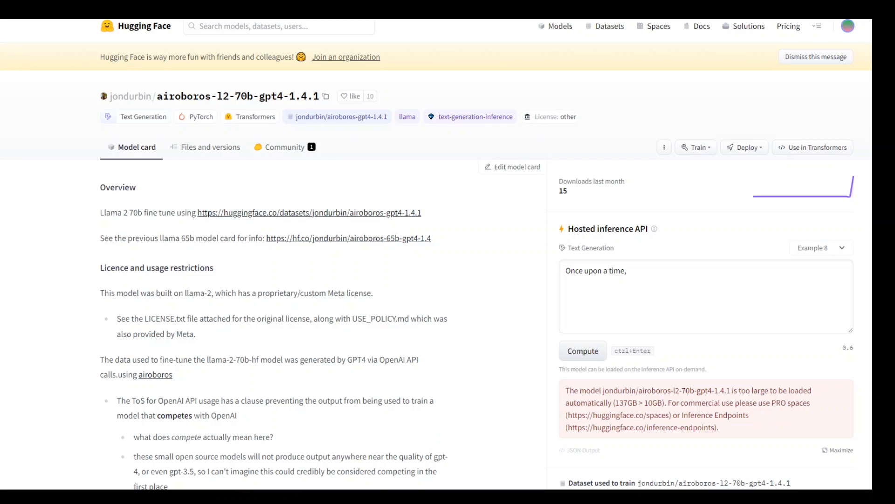
mouse_move(494, 292)
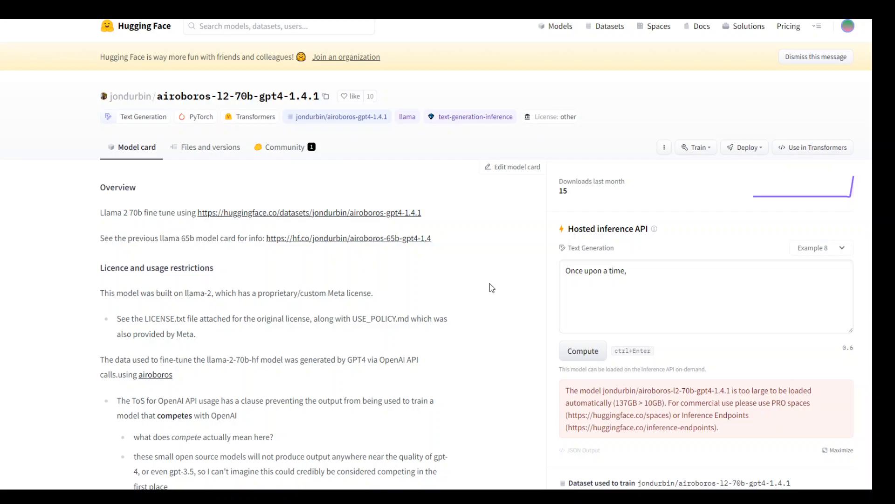
mouse_move(638, 300)
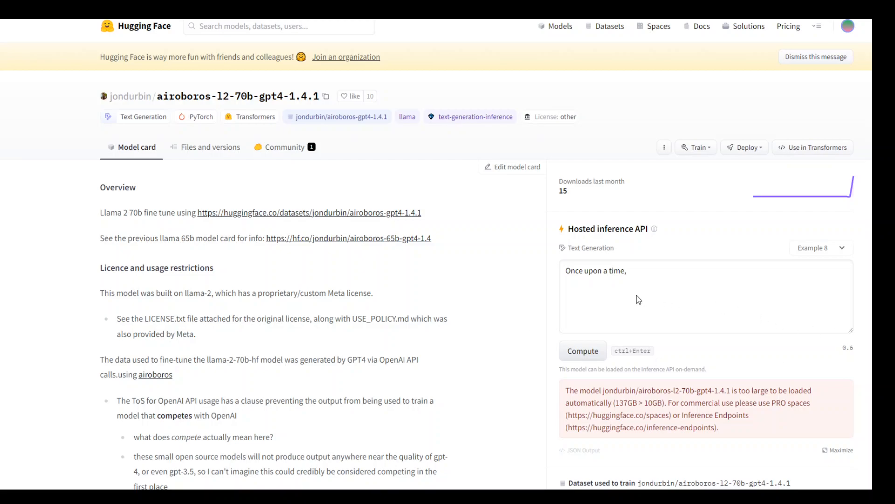
mouse_move(813, 314)
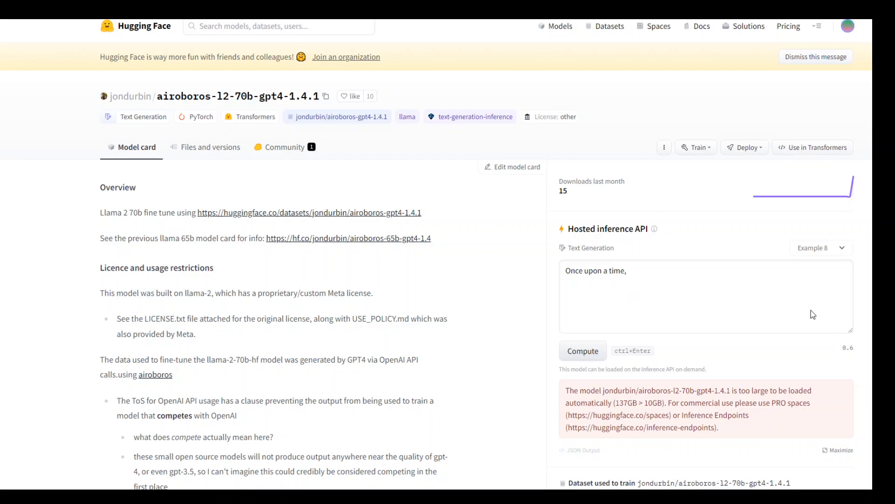
Step: Load Example 1, "My name is Julien and I like to", into the inference prompt
left_click(821, 247)
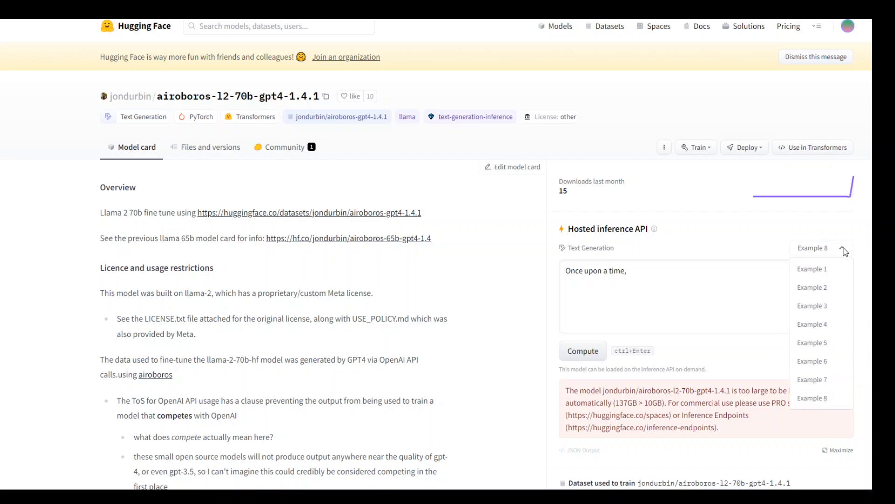
left_click(812, 269)
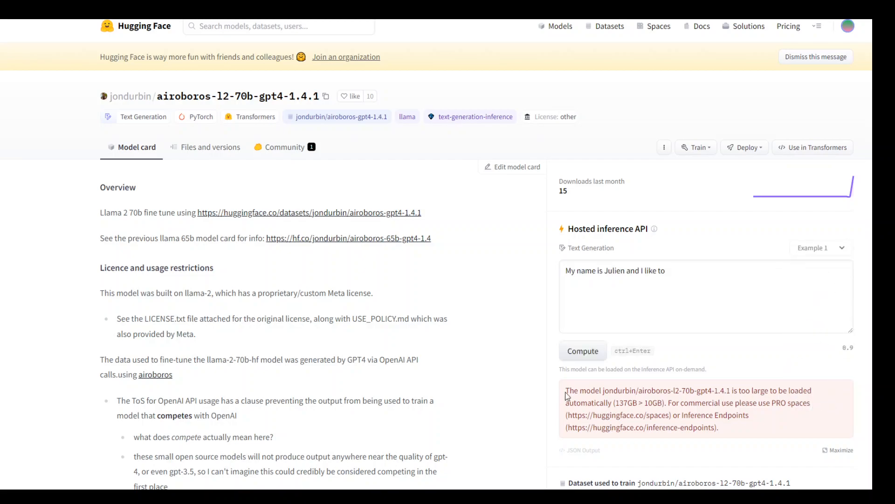
mouse_move(643, 421)
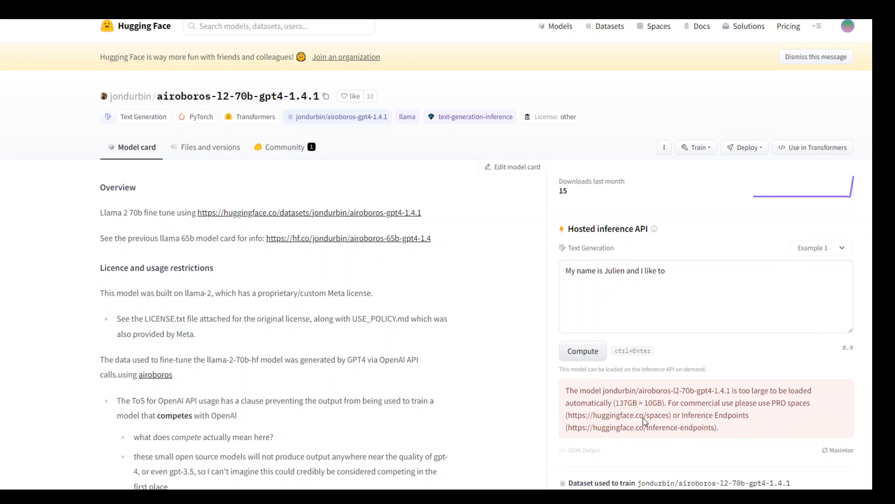
mouse_move(644, 422)
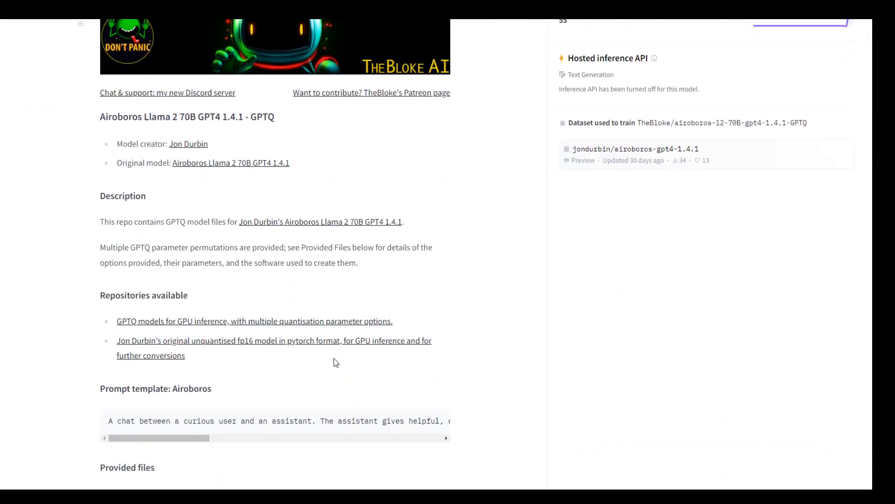
Step: Scroll back to the top of TheBloke's airoboros-l2-70B-gpt4-1.4.1-GPTQ model card
scroll("up", 3)
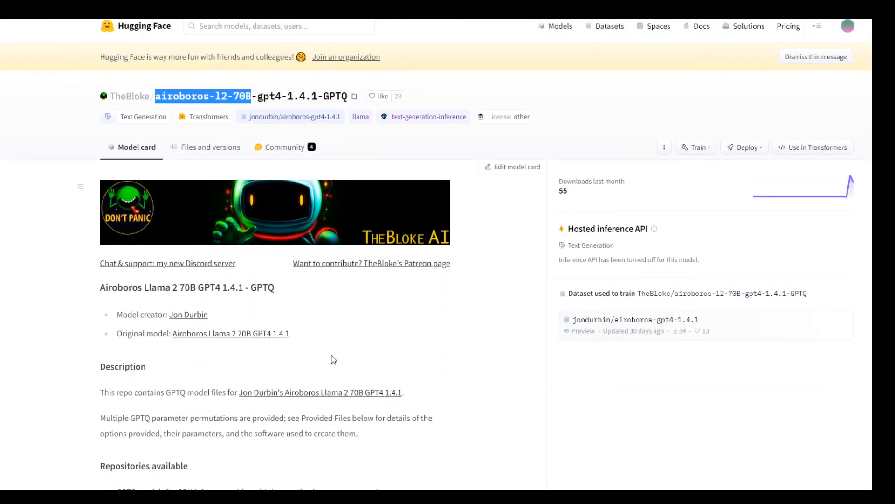
mouse_move(345, 365)
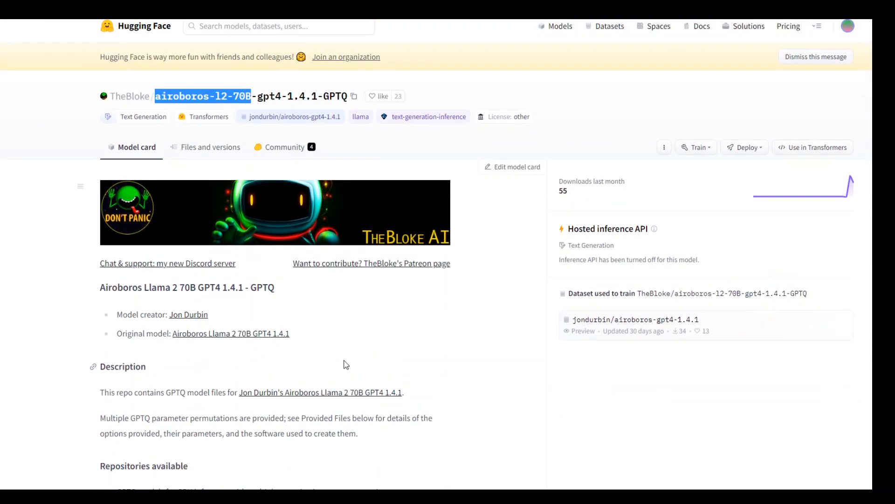